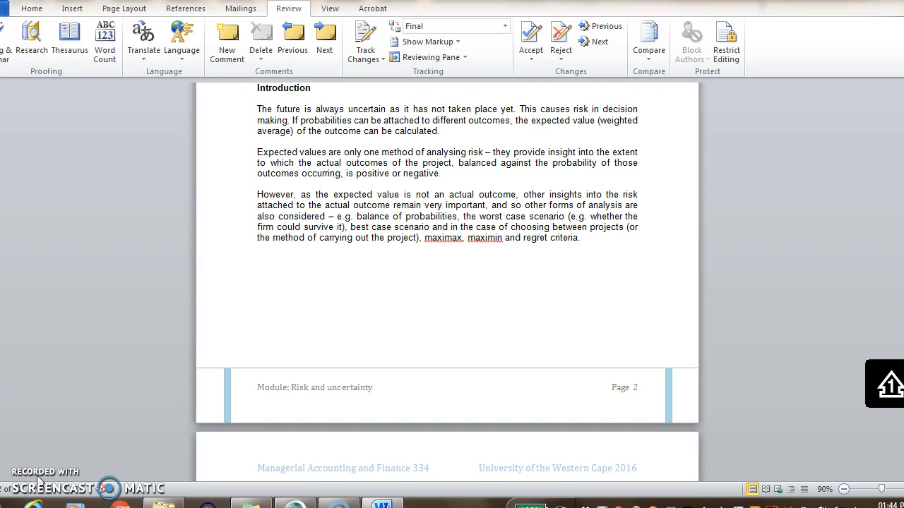
mouse_move(106, 434)
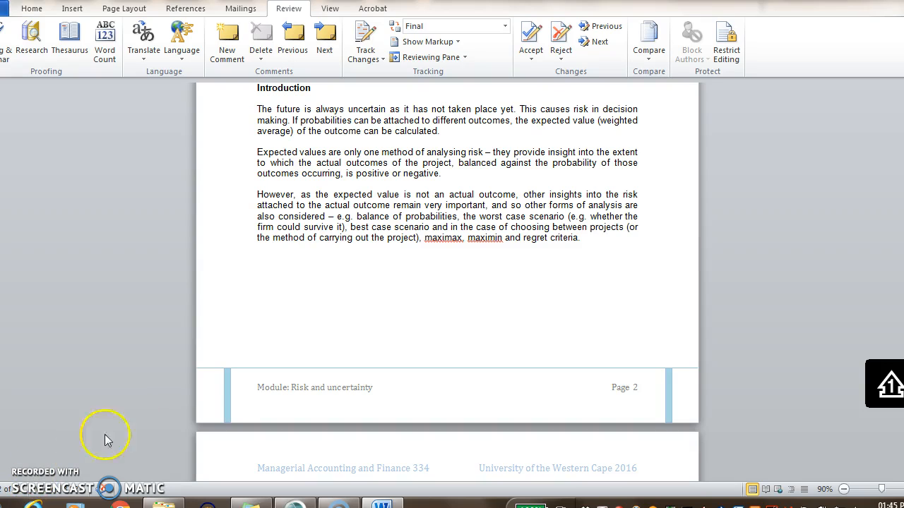
mouse_move(144, 413)
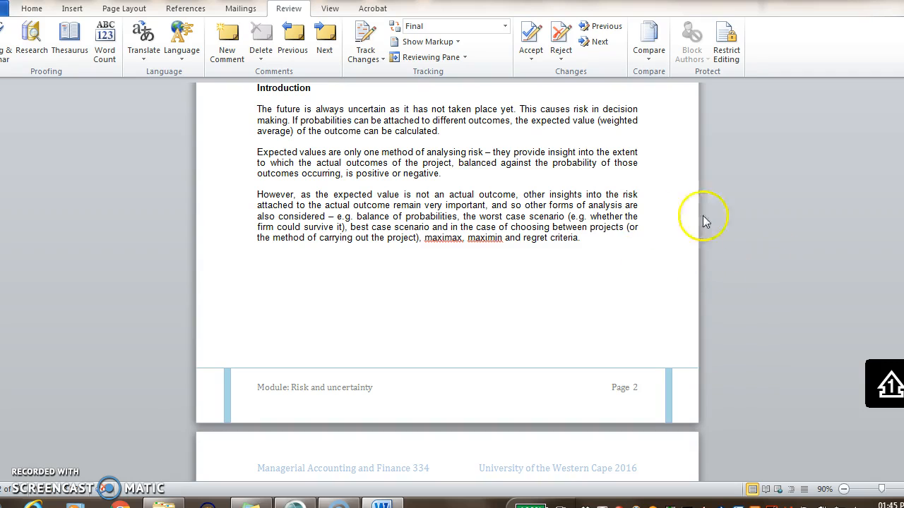
scroll("down", 3)
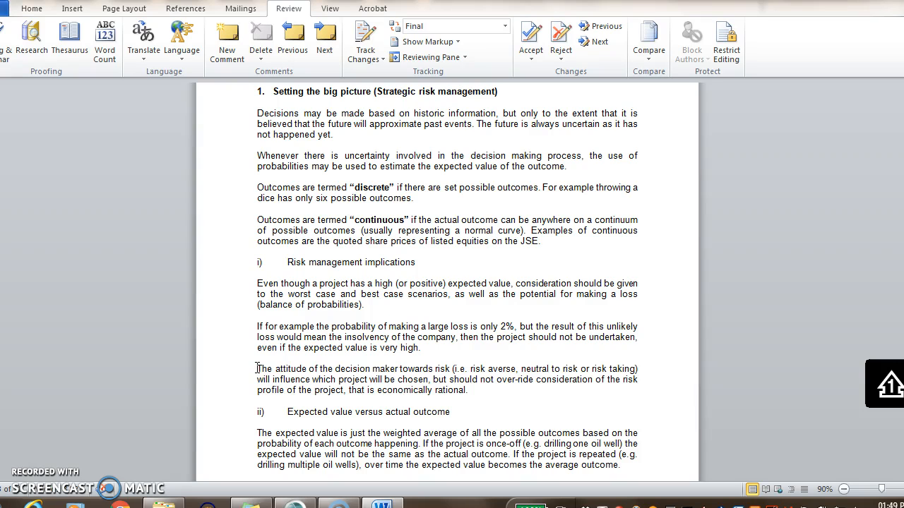
scroll("down", 3)
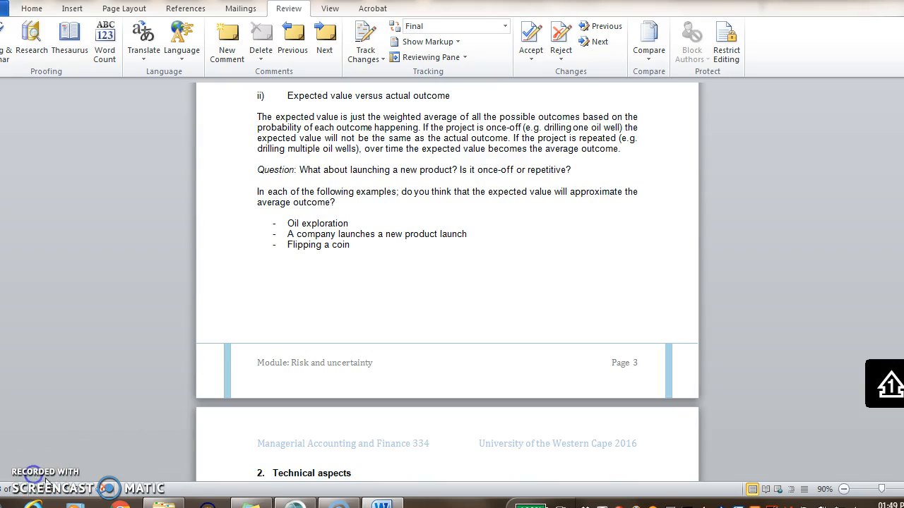